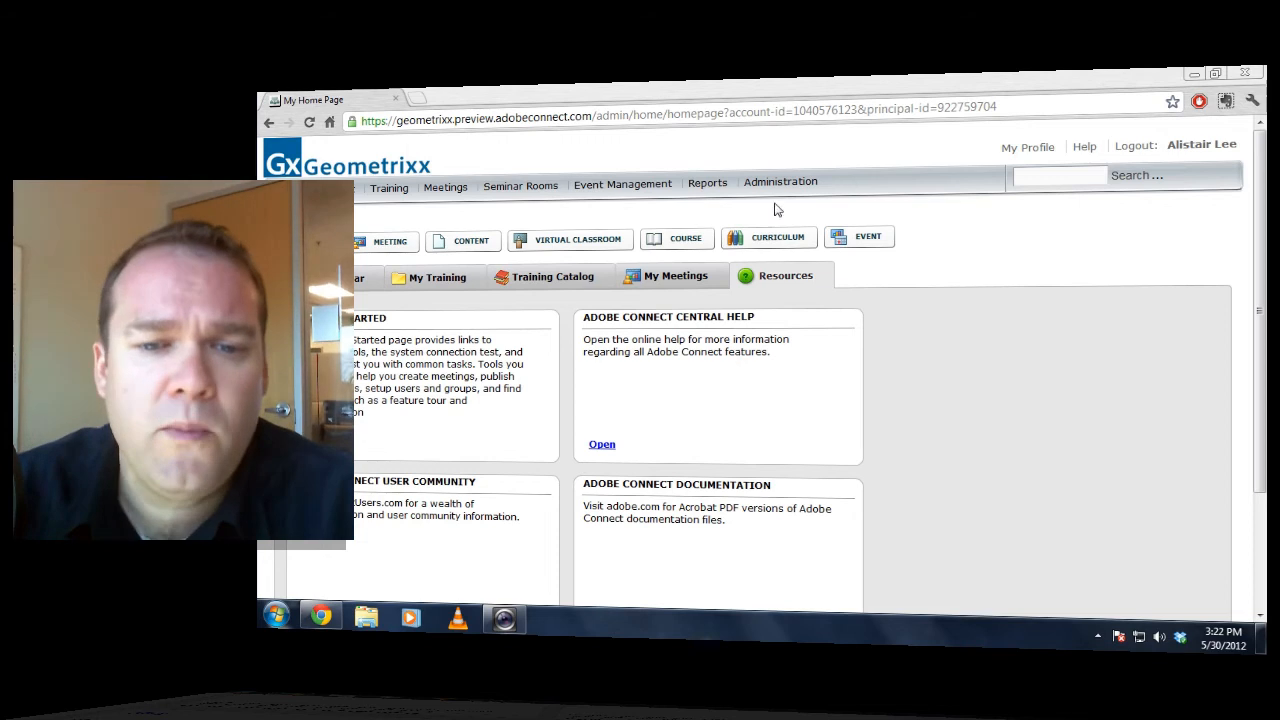
pyautogui.moveTo(616, 186)
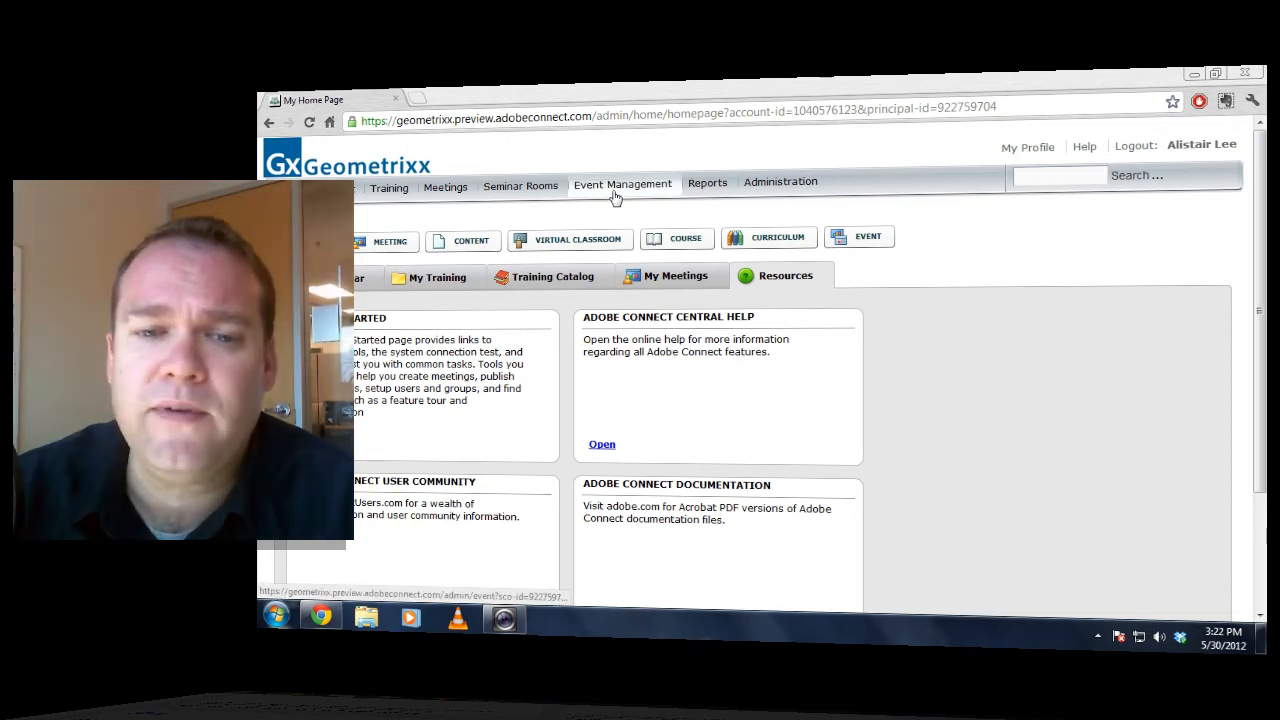
# Go to the Event Management area listing the user events
pyautogui.click(622, 184)
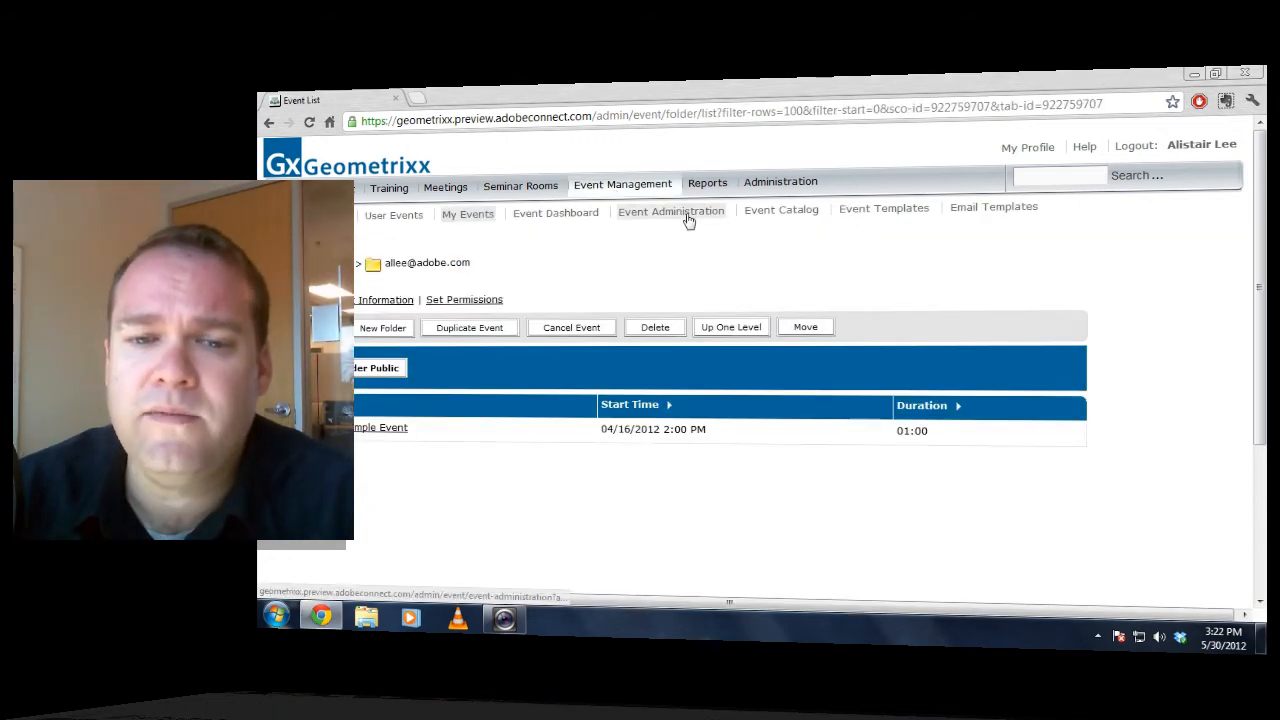
# View Event Administration's Edit Group Membership page for the Event Managers group
pyautogui.click(672, 212)
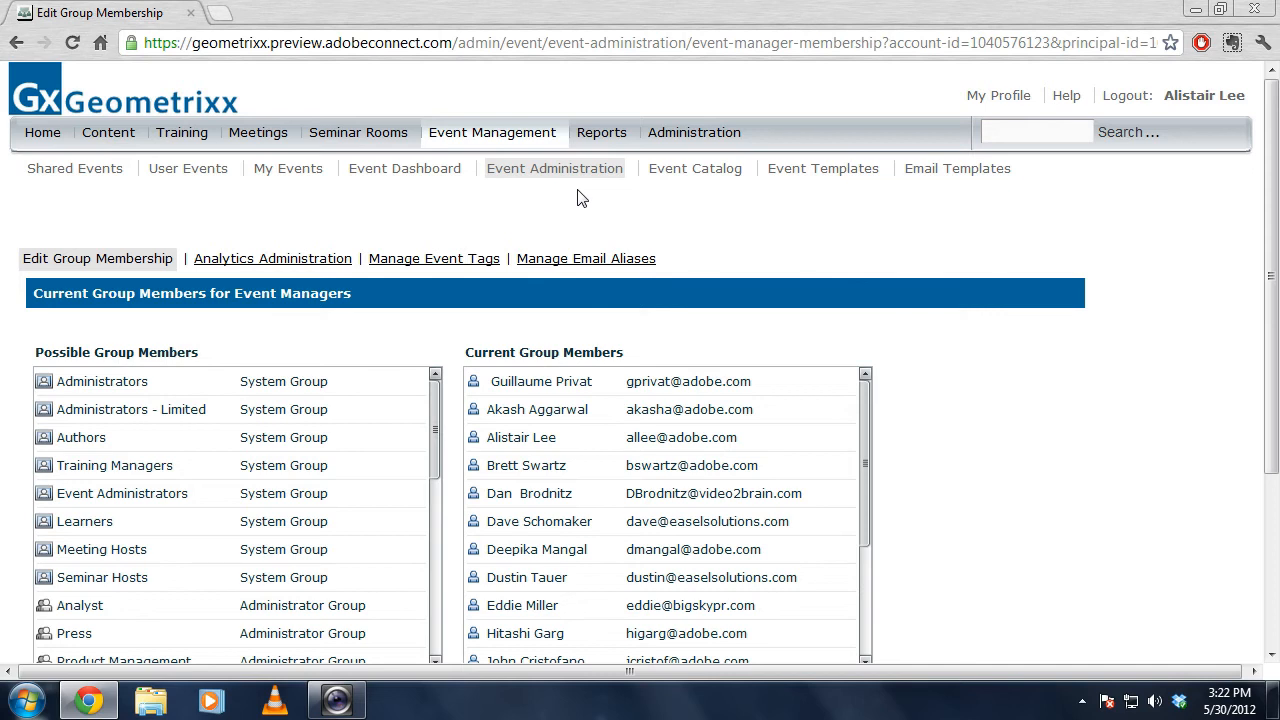
pyautogui.moveTo(594, 236)
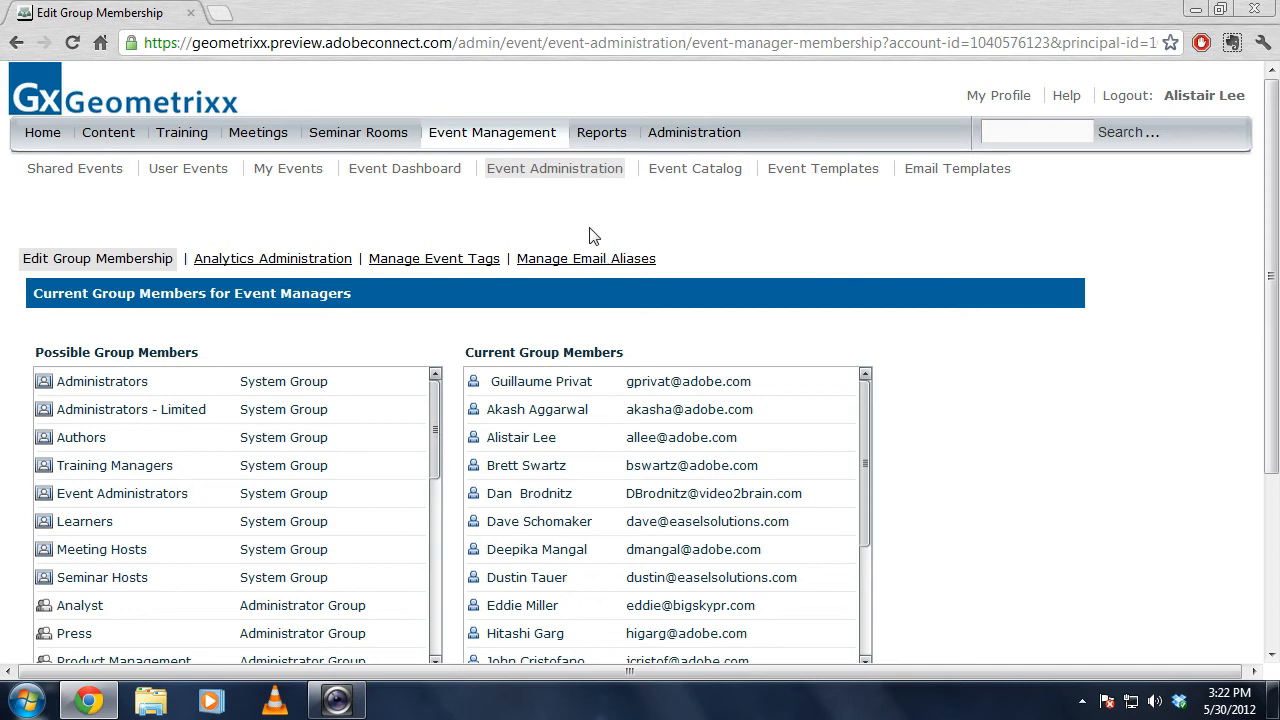
pyautogui.moveTo(1140, 354)
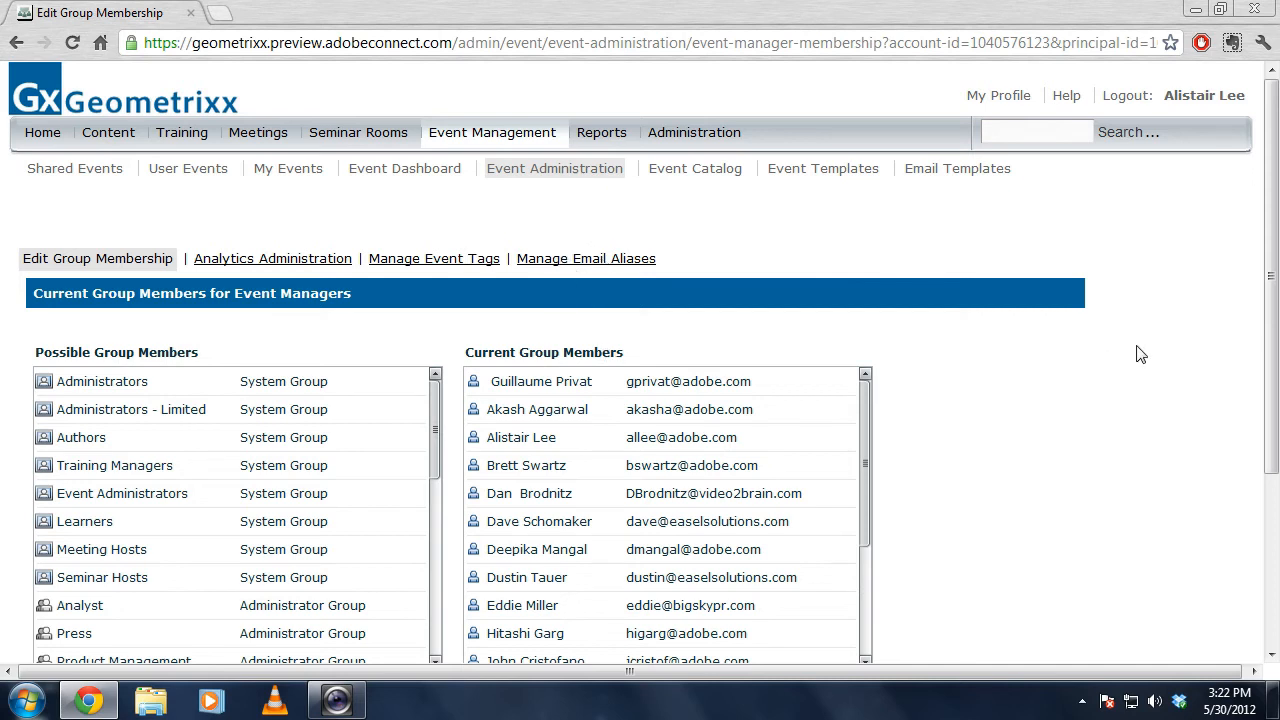
pyautogui.moveTo(1270, 304)
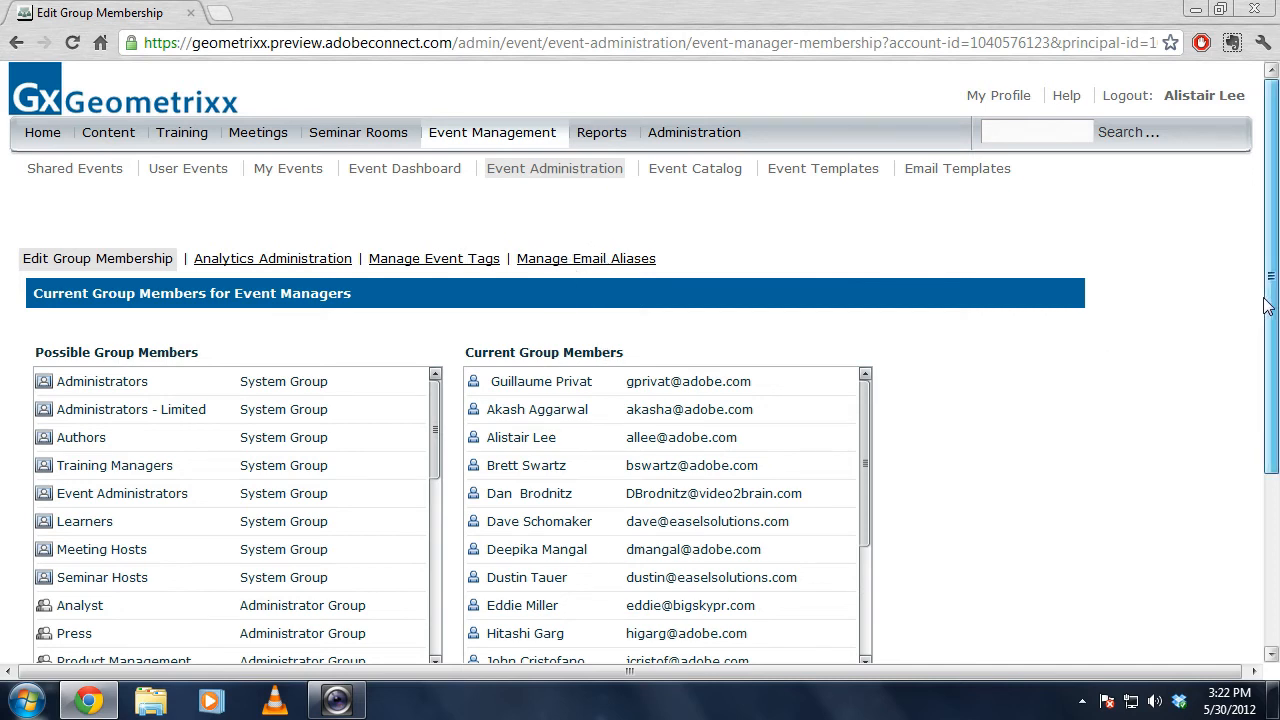
pyautogui.scroll(-3)
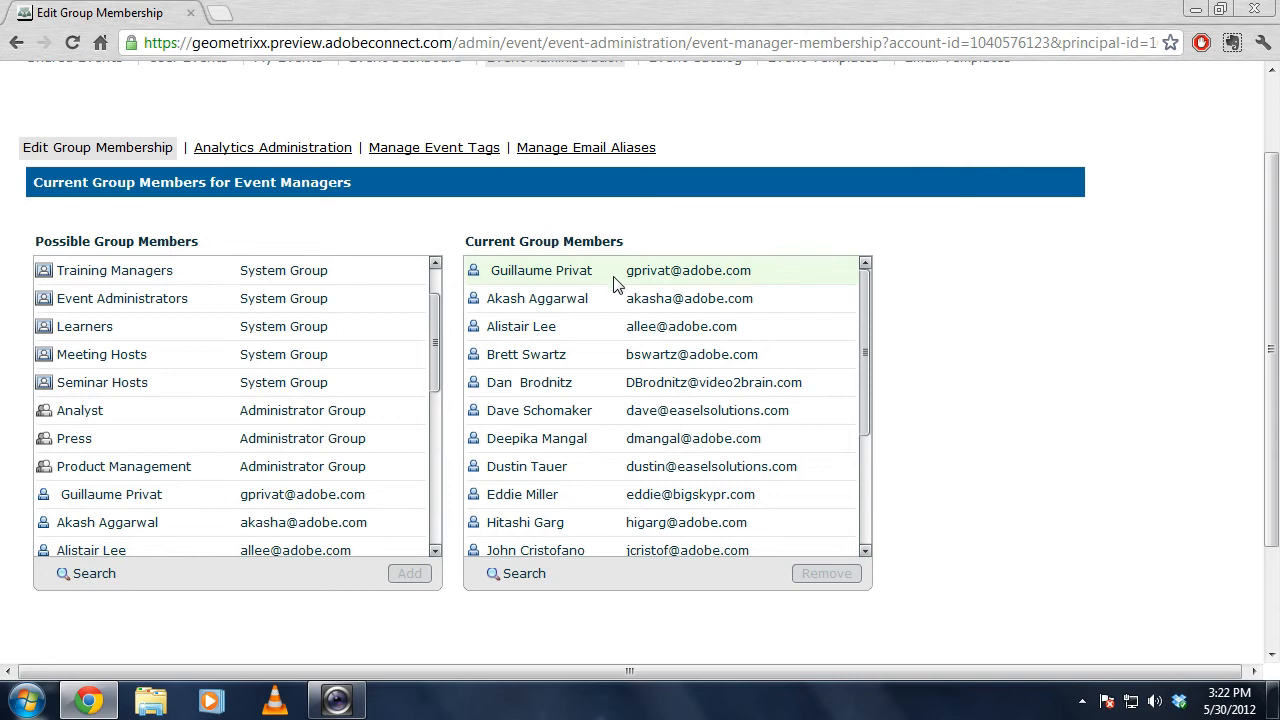
# Review Analytics Administration and its opt-out settings, then move to Manage Event Tags
pyautogui.click(272, 148)
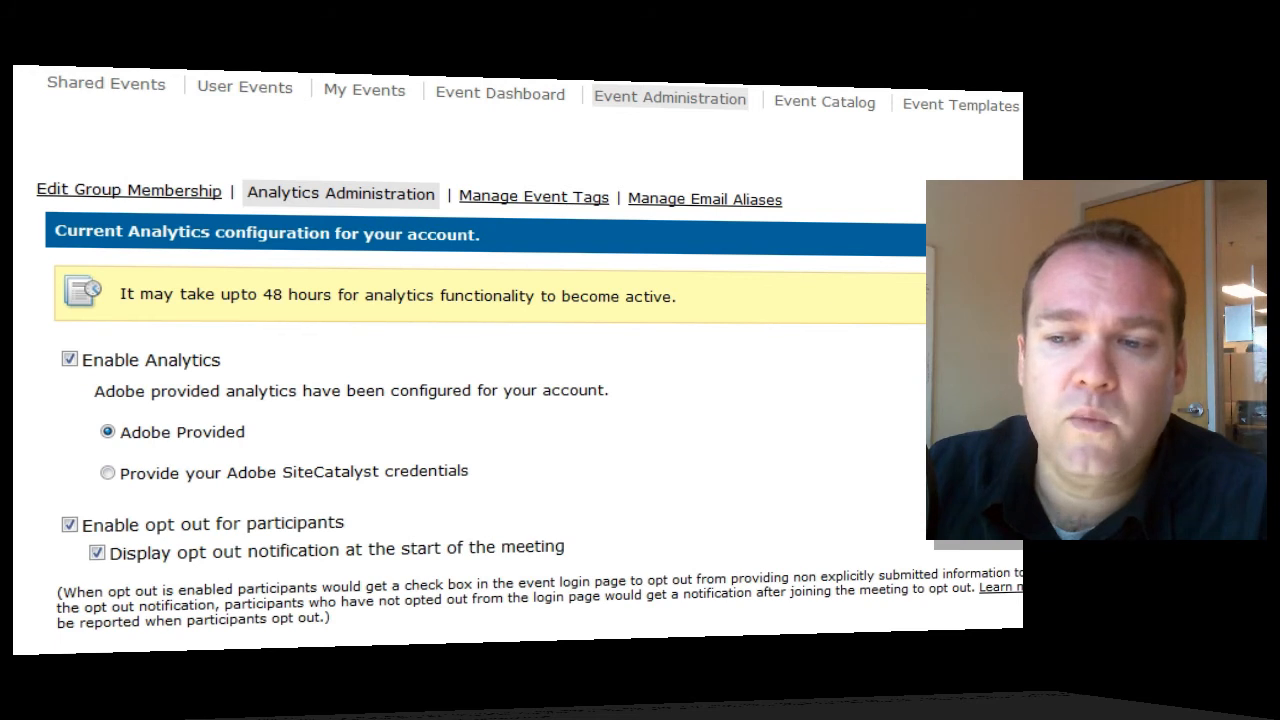
pyautogui.scroll(-3)
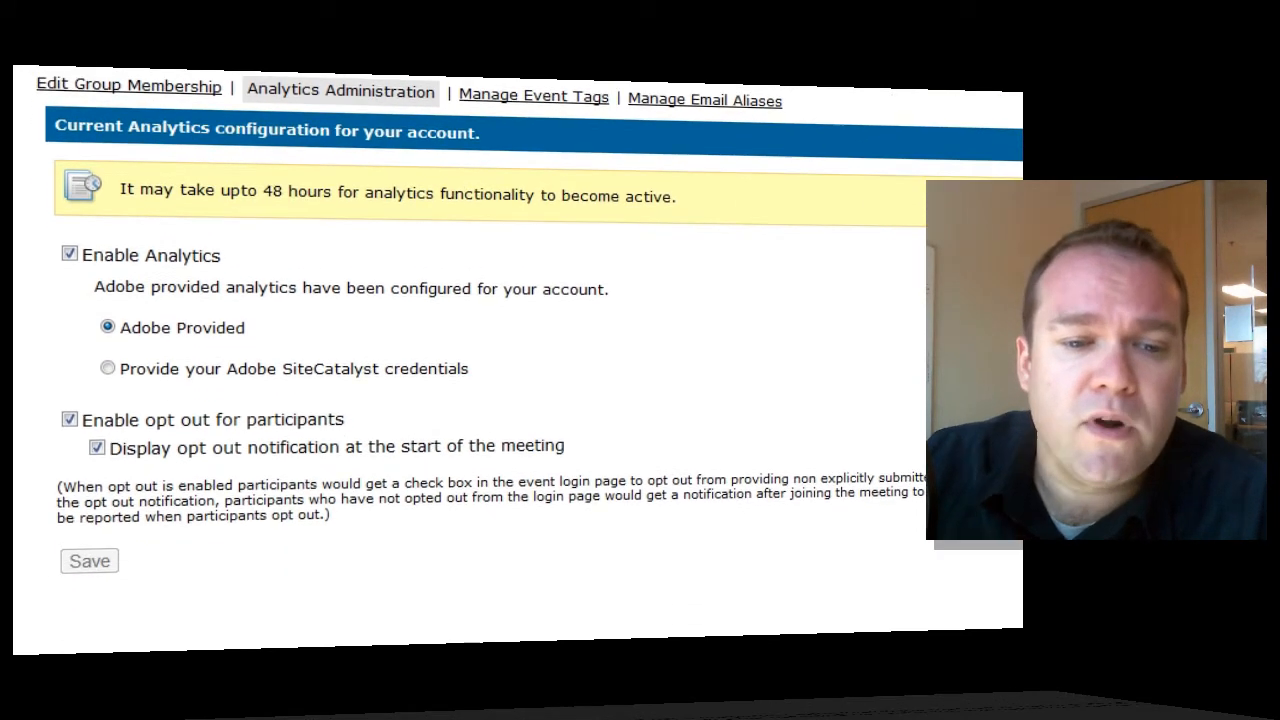
pyautogui.scroll(3)
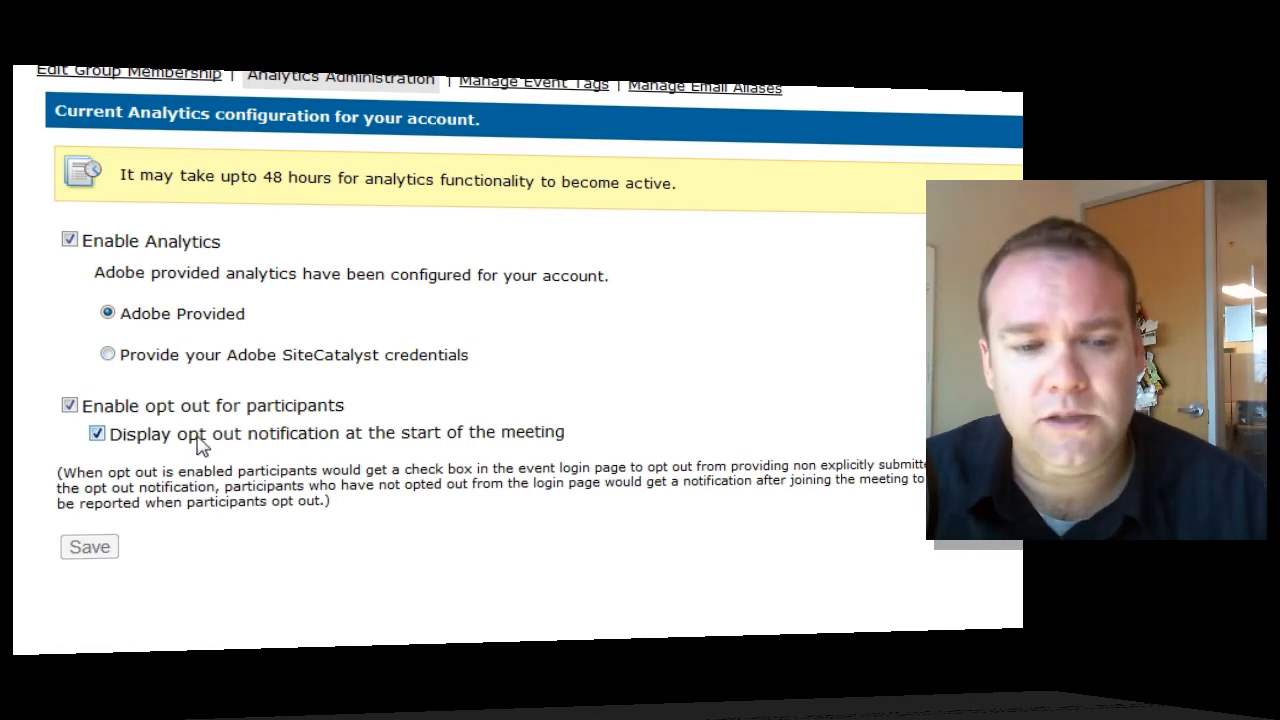
pyautogui.moveTo(164, 452)
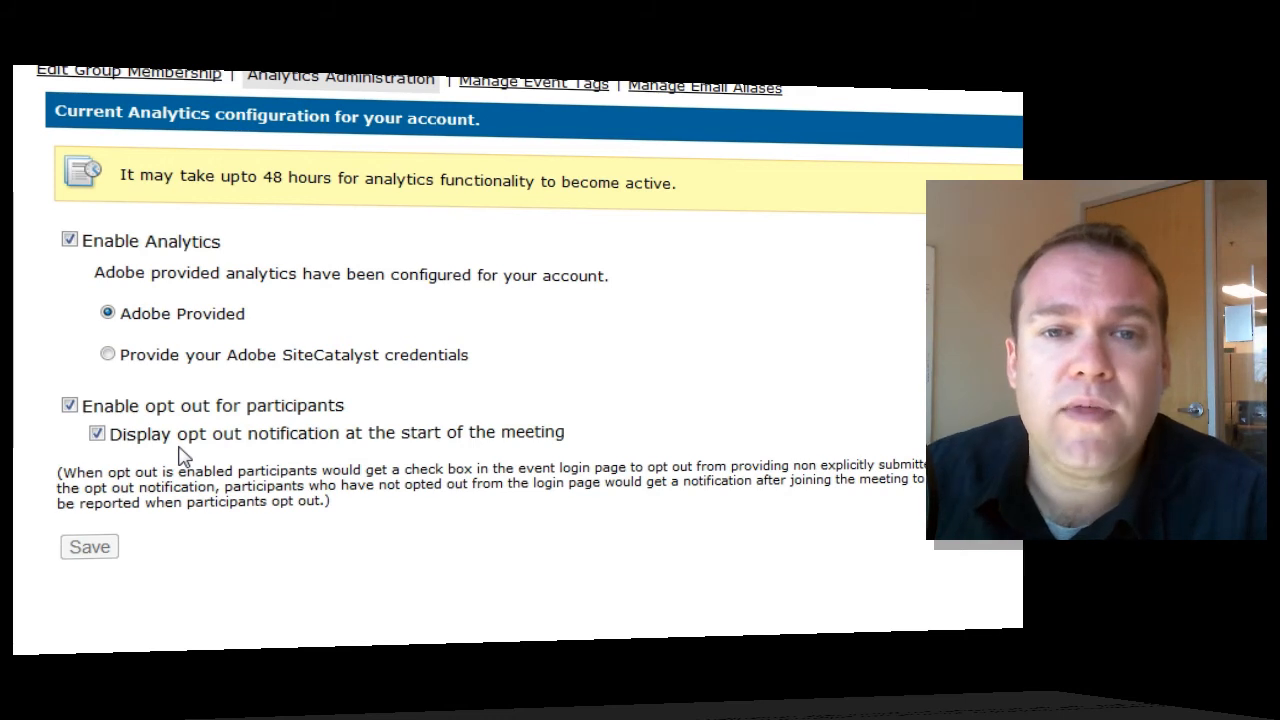
pyautogui.moveTo(204, 396)
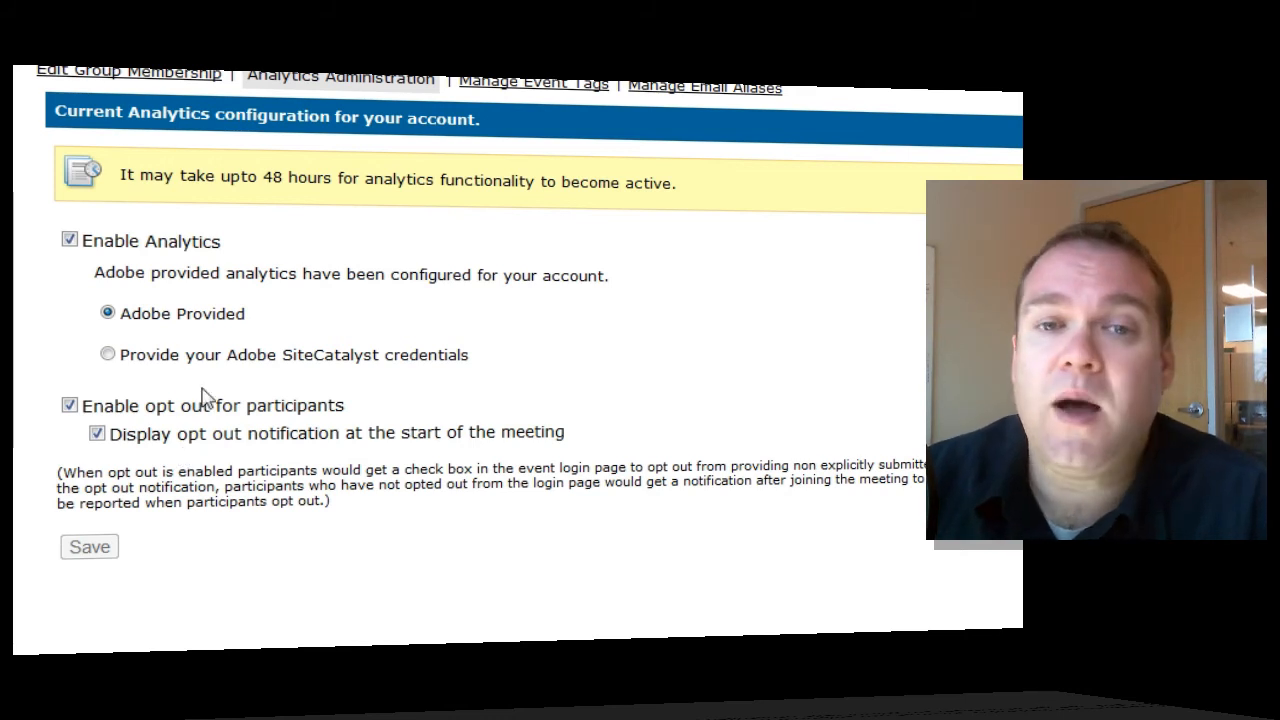
pyautogui.moveTo(64, 470)
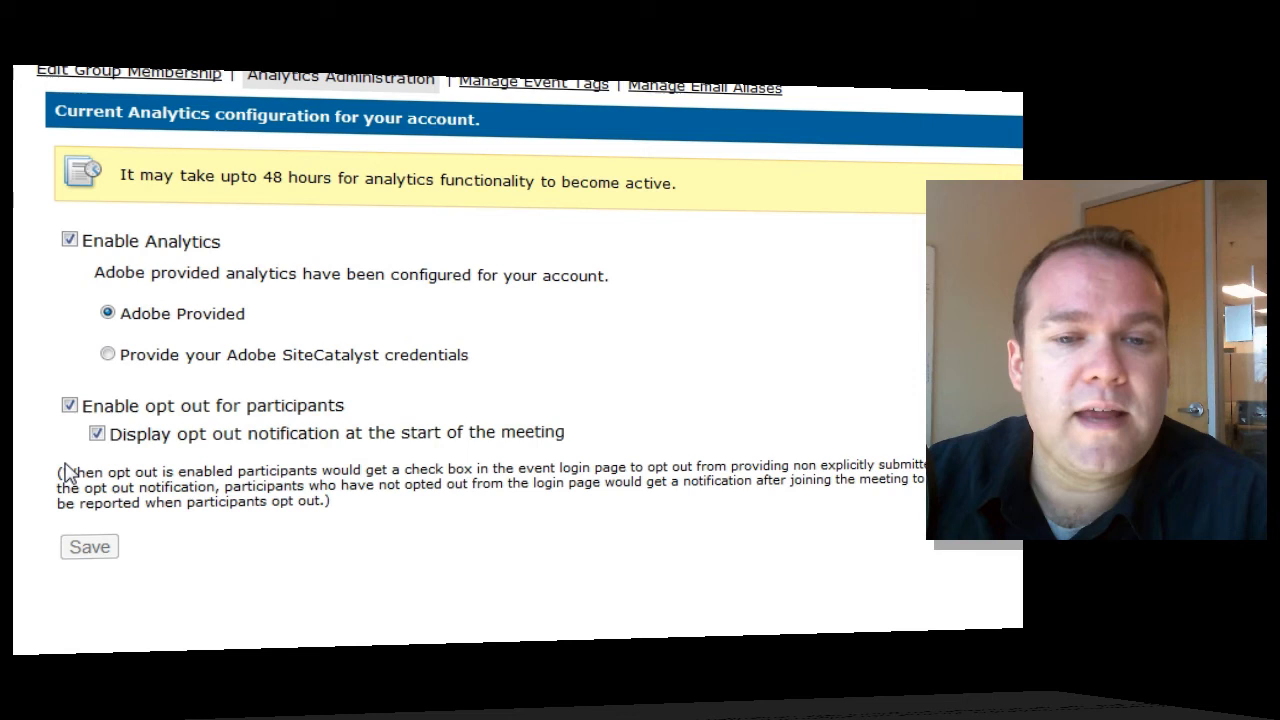
pyautogui.click(532, 84)
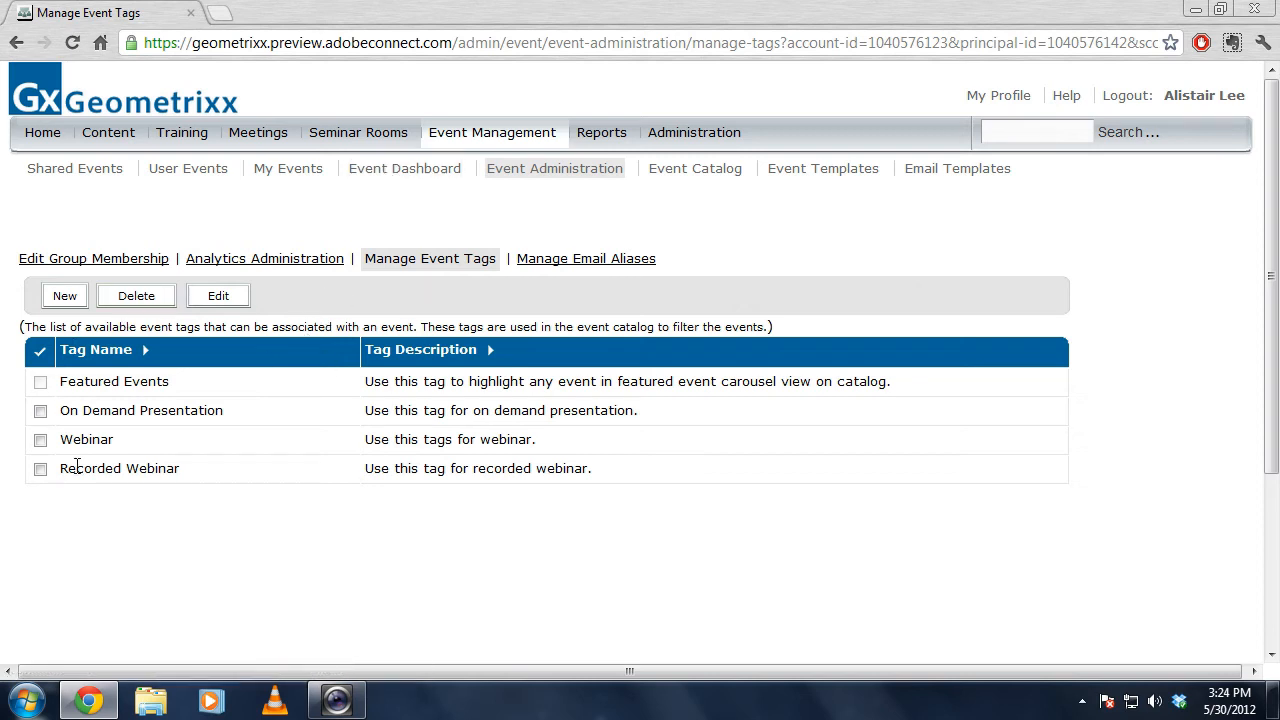
pyautogui.moveTo(200, 568)
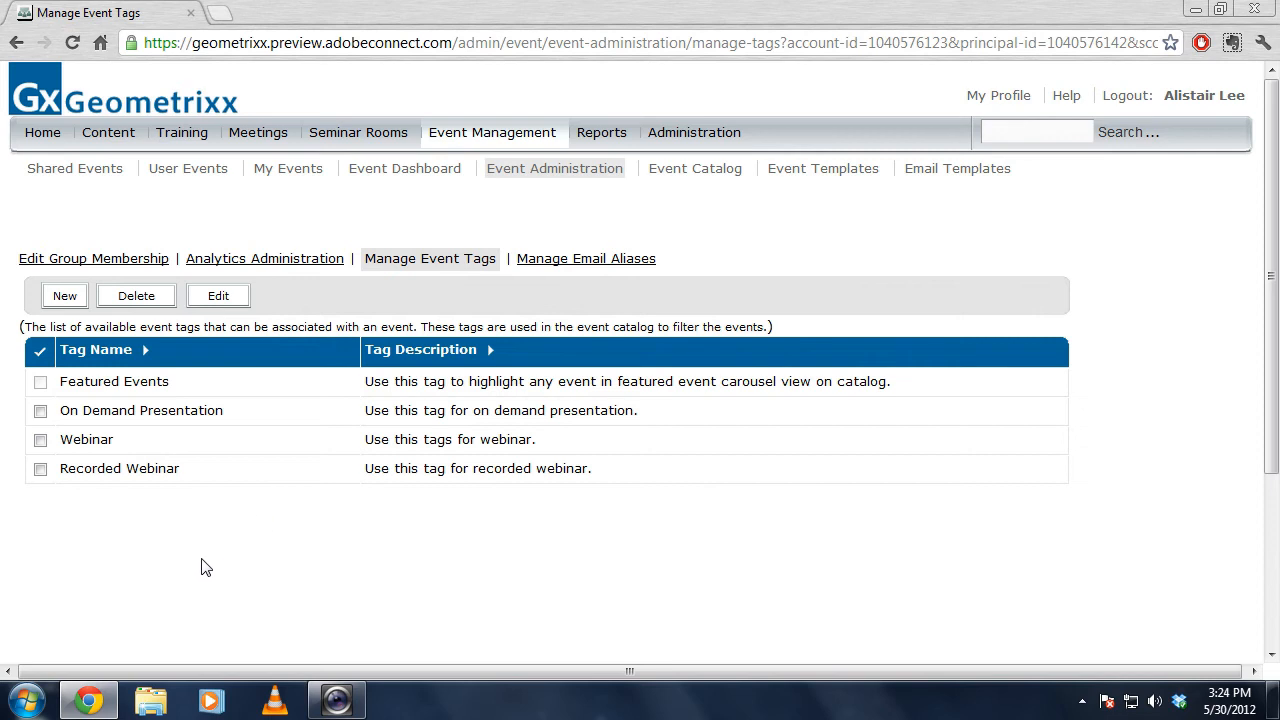
pyautogui.moveTo(58, 506)
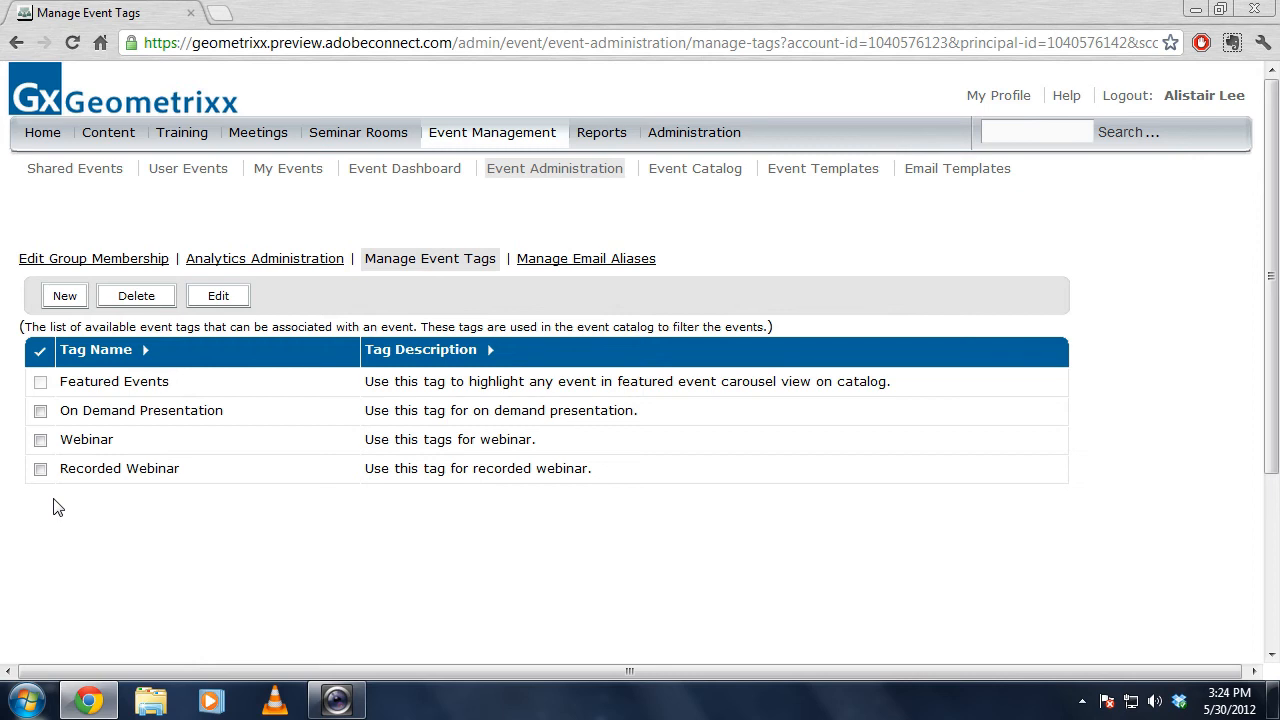
pyautogui.moveTo(8, 492)
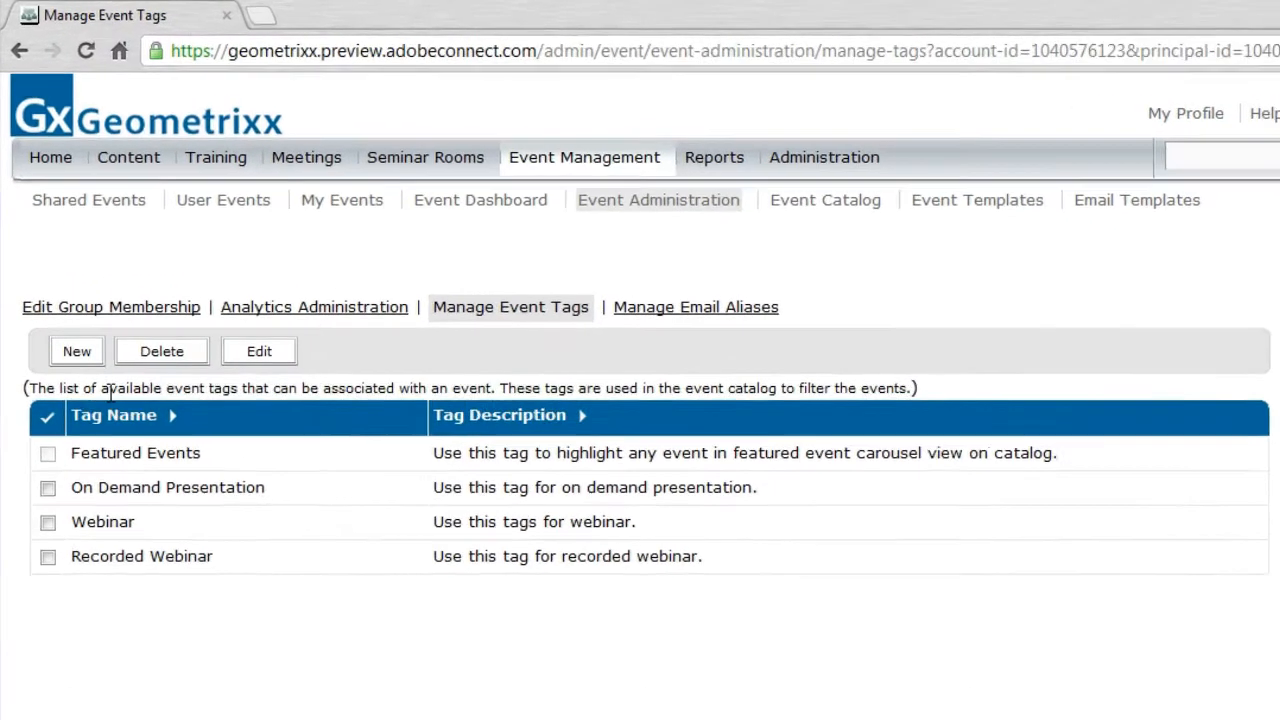
# Start a new event tag from the Manage Event Tags page
pyautogui.click(76, 352)
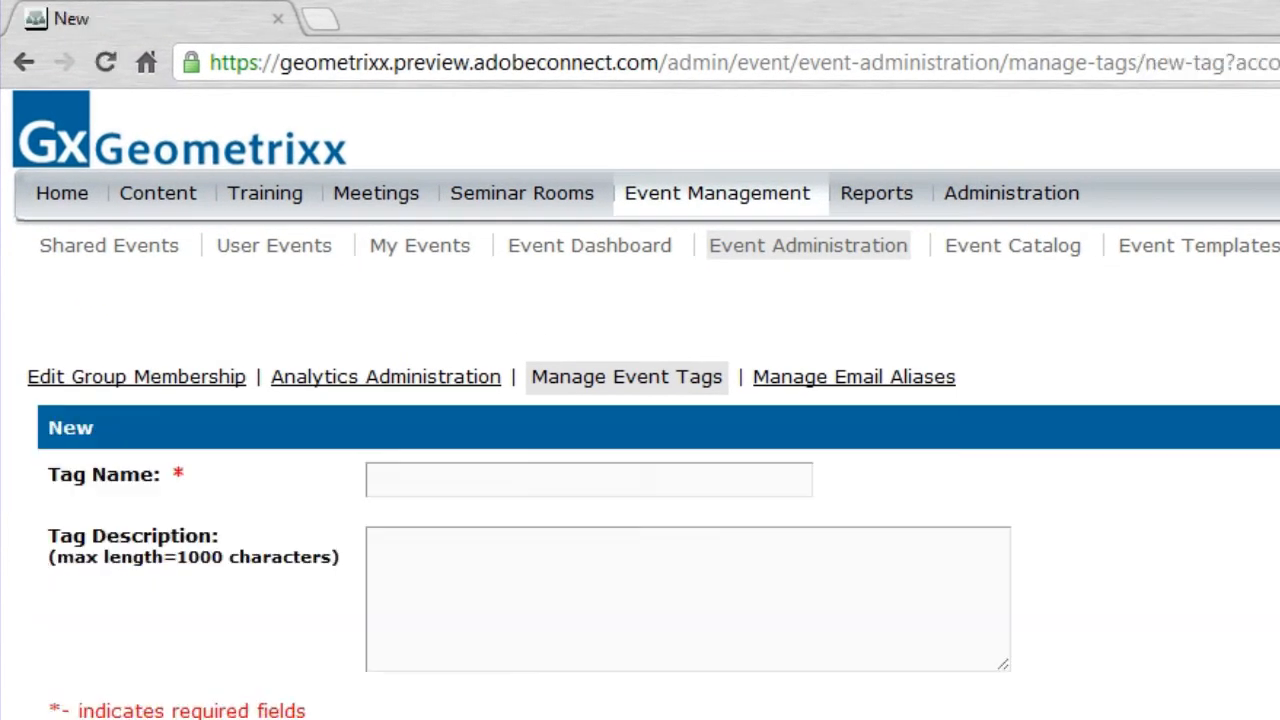
# Name the tag 'Triangle' with description 'Triangle Description' and save it
pyautogui.click(588, 480)
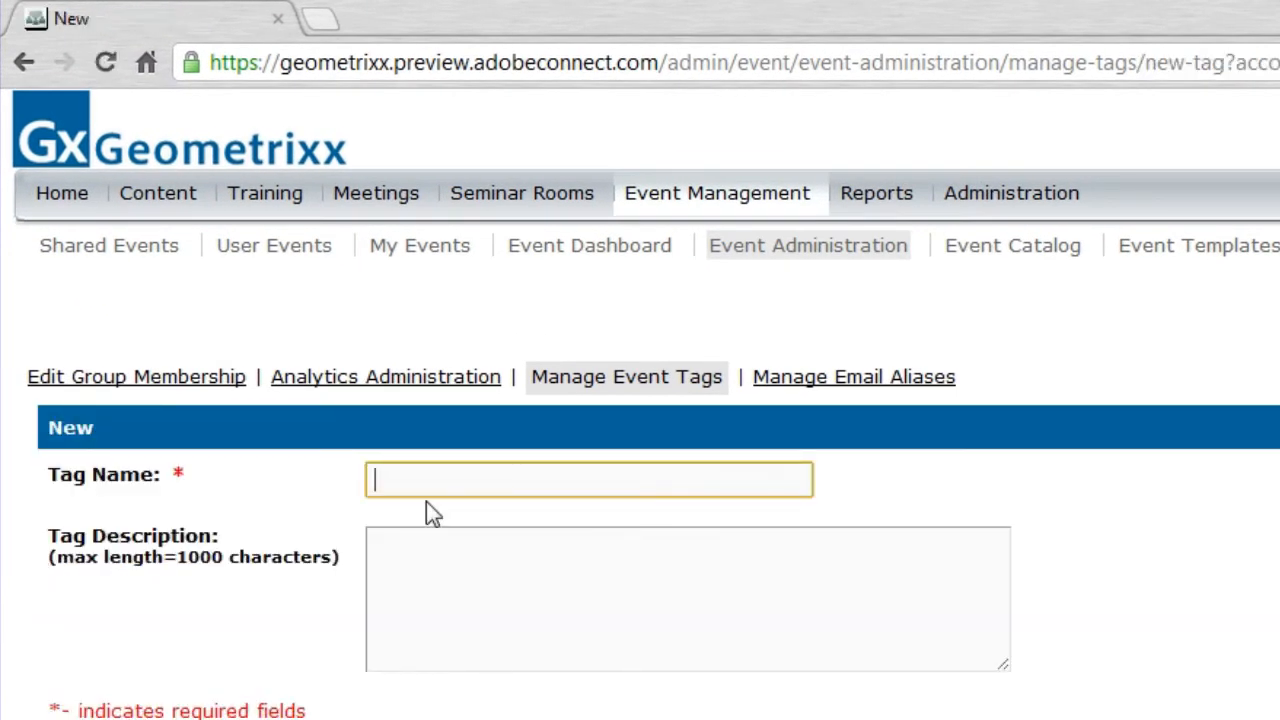
pyautogui.write('Triangle')
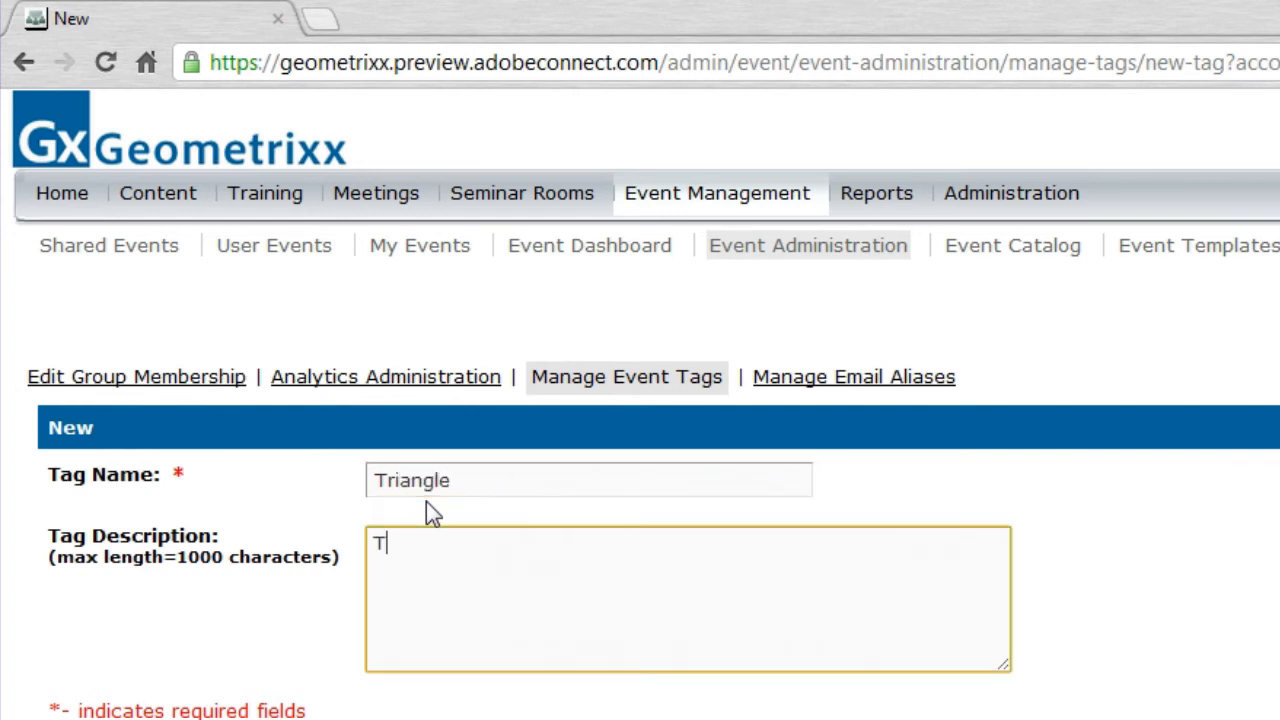
pyautogui.write('riangle De')
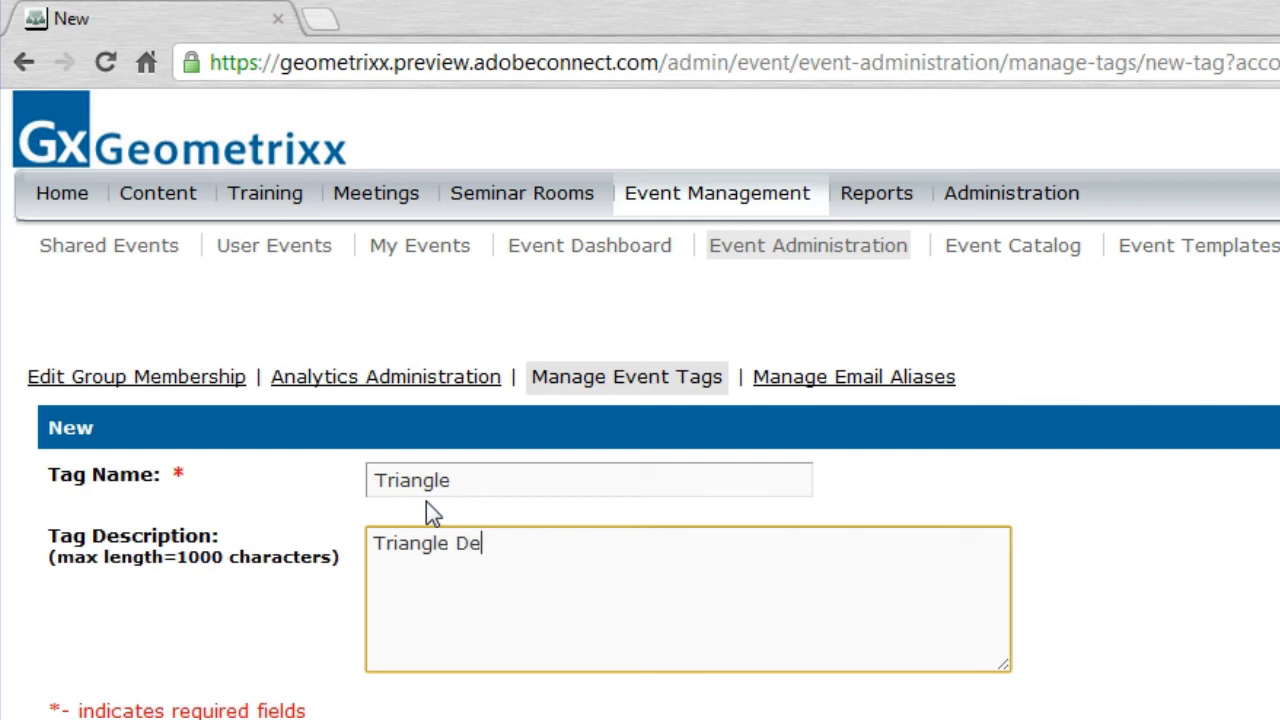
pyautogui.write('scription')
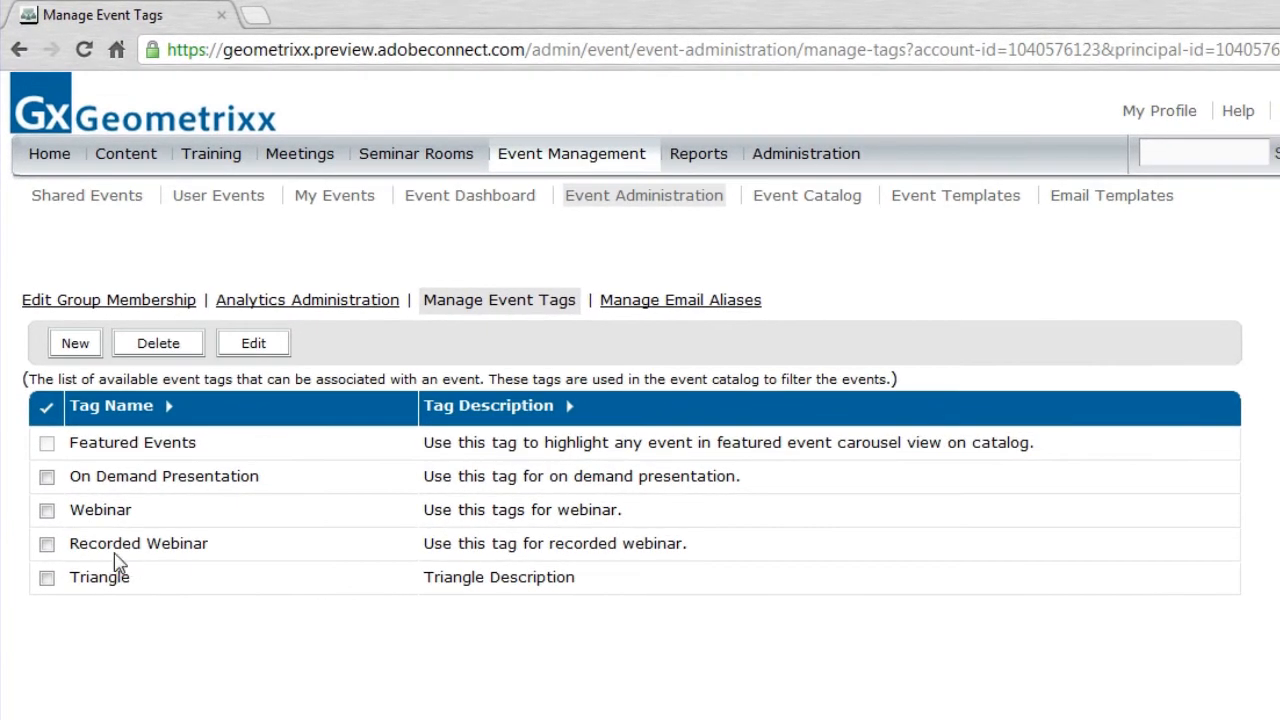
pyautogui.moveTo(108, 618)
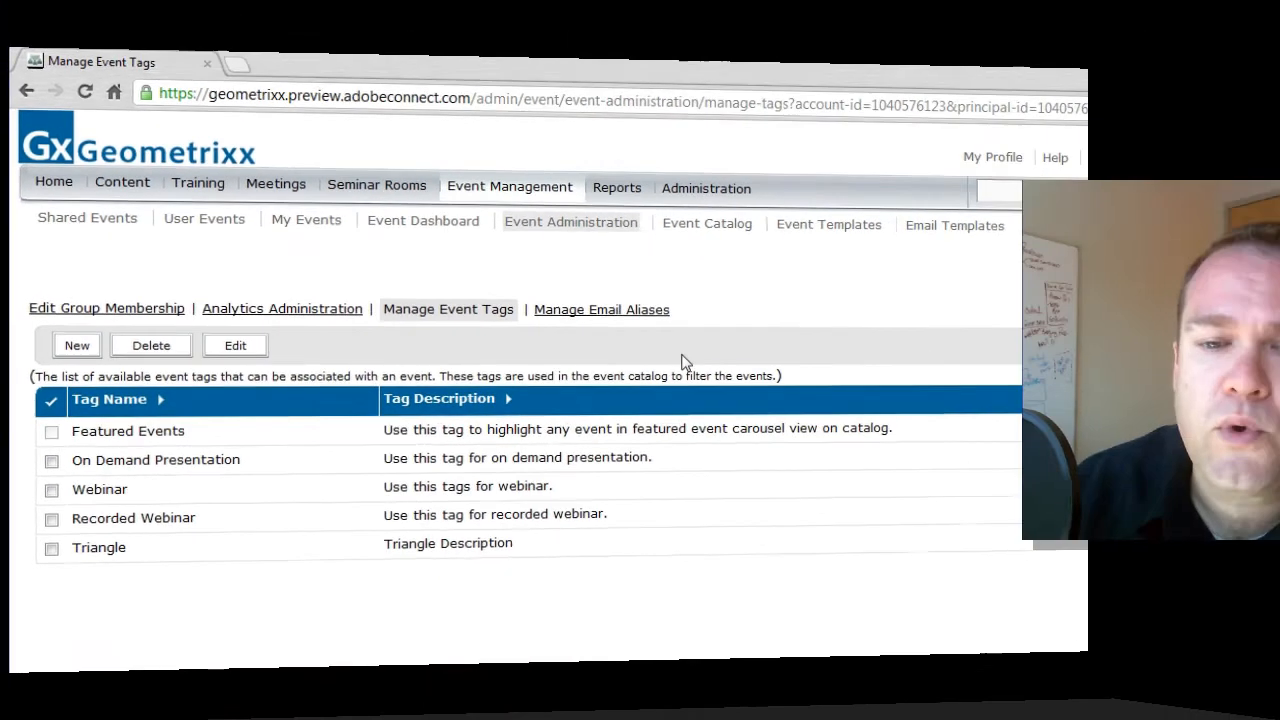
# View Manage Email Aliases and highlight the Geometrixx Administrator alias and its email
pyautogui.click(600, 308)
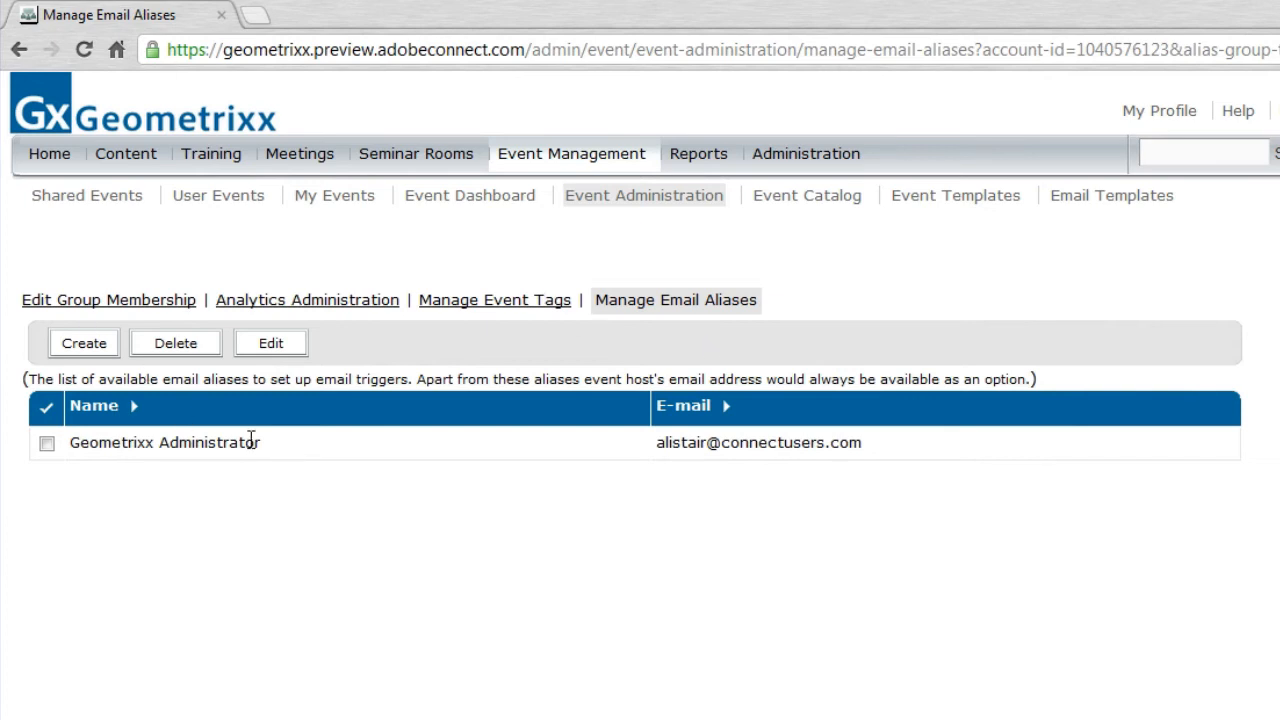
pyautogui.doubleClick(164, 442)
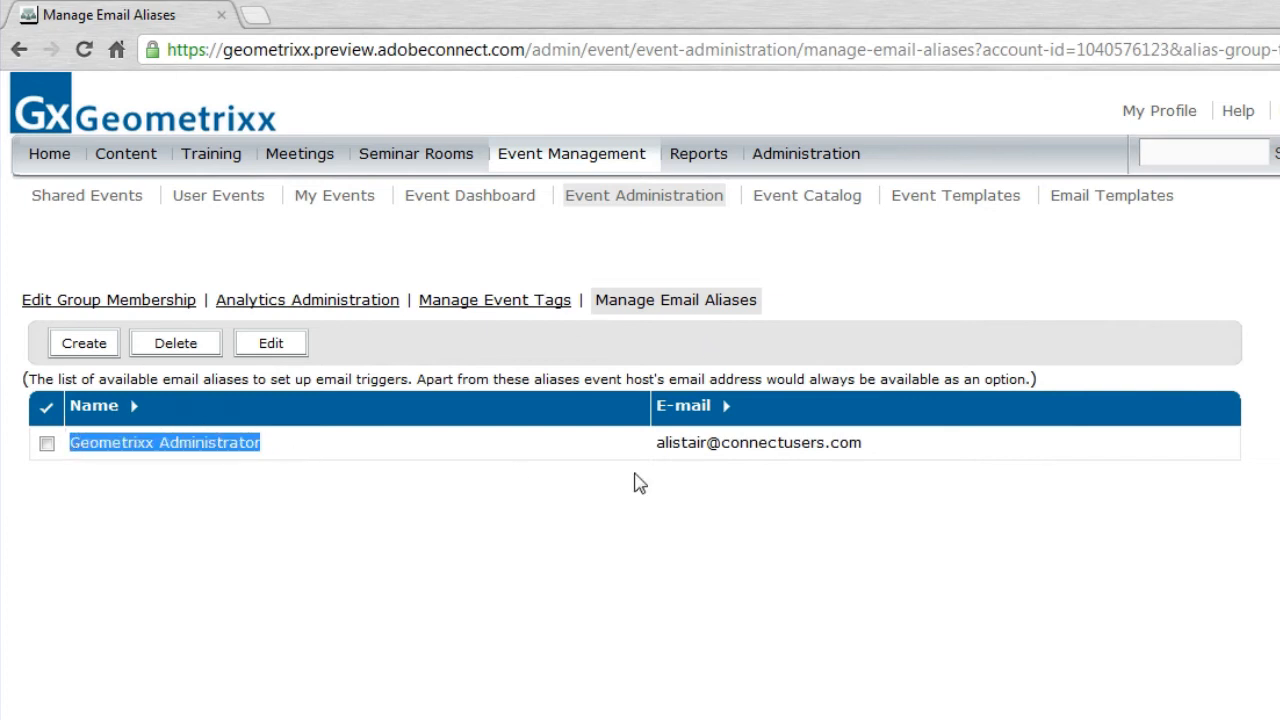
pyautogui.doubleClick(758, 442)
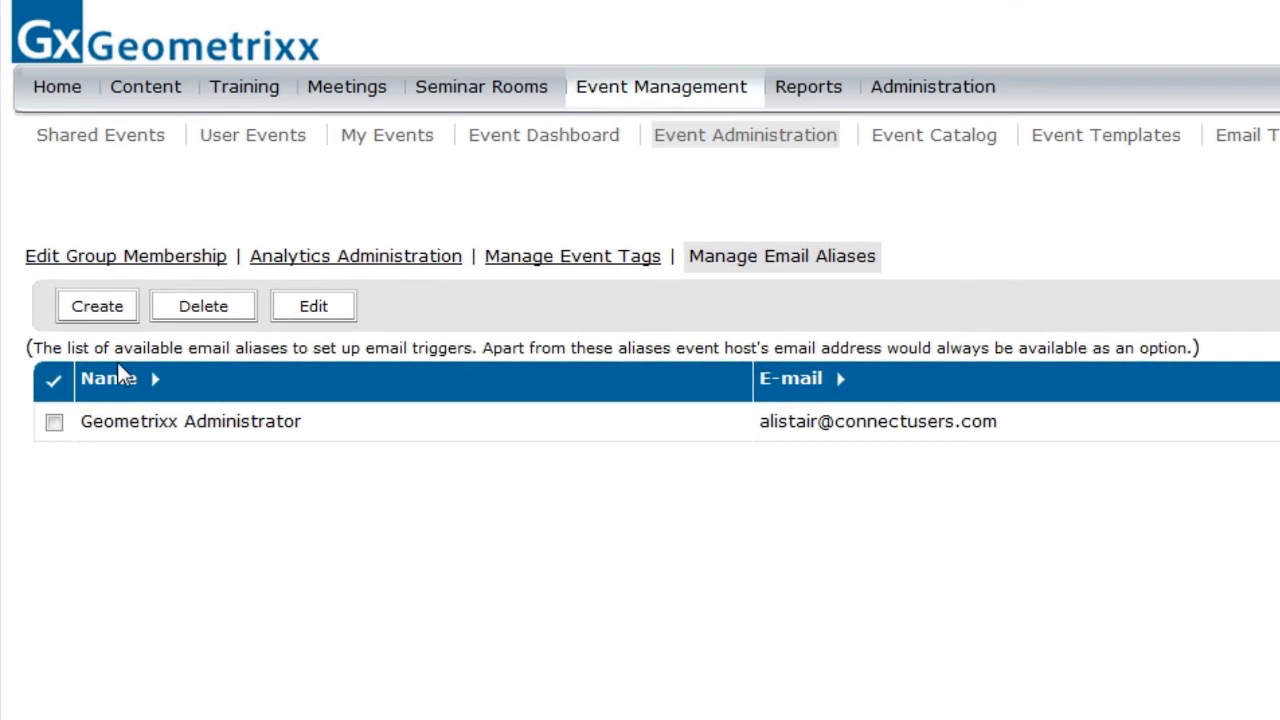
pyautogui.click(96, 304)
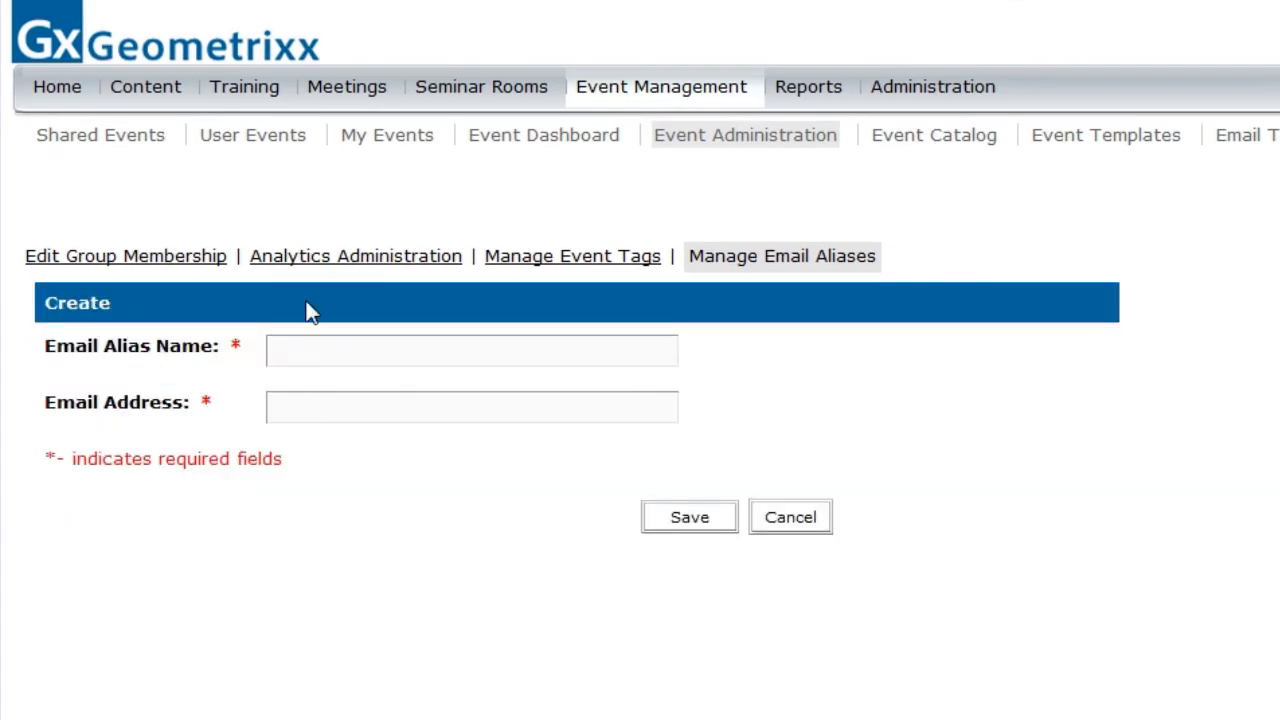
pyautogui.click(472, 406)
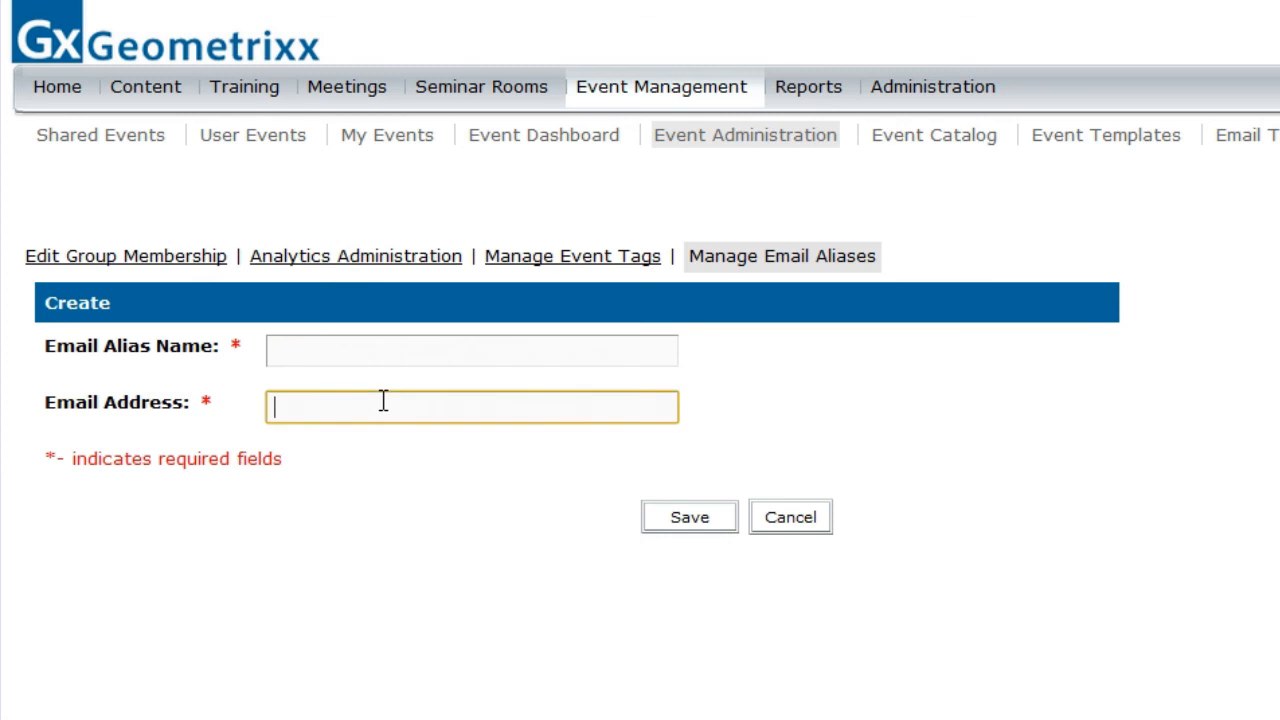
pyautogui.moveTo(716, 612)
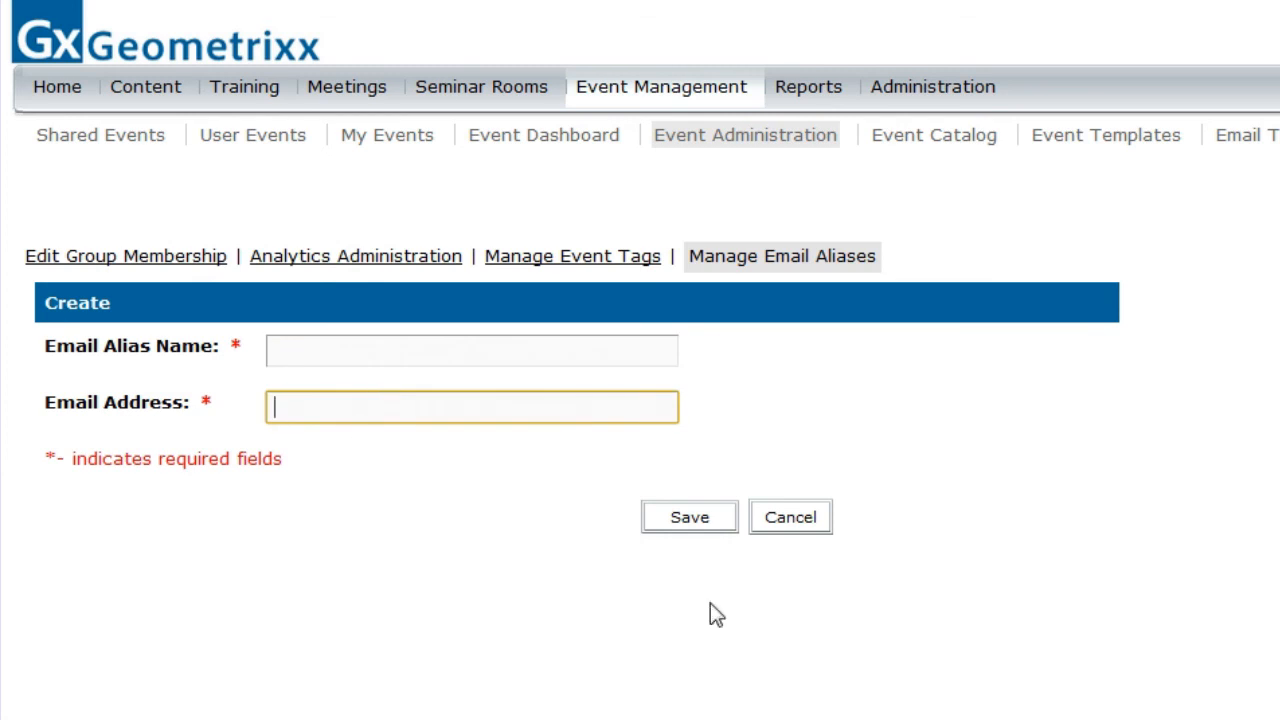
pyautogui.click(788, 516)
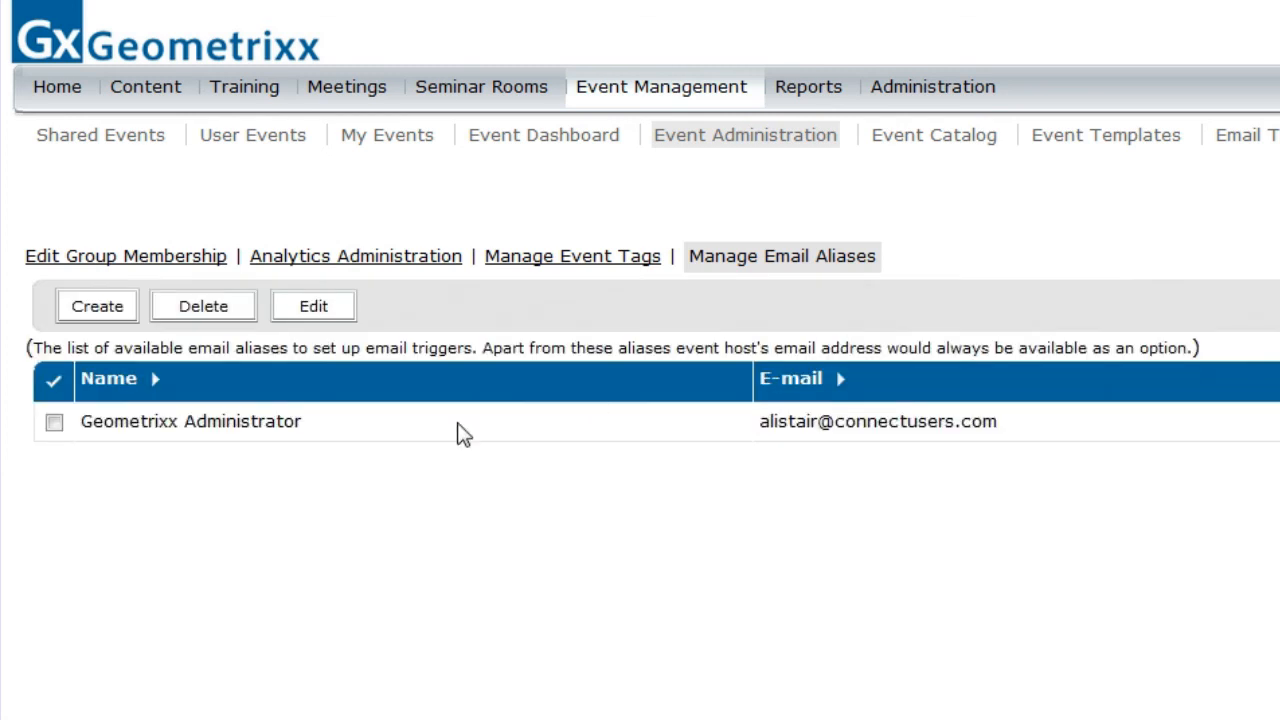